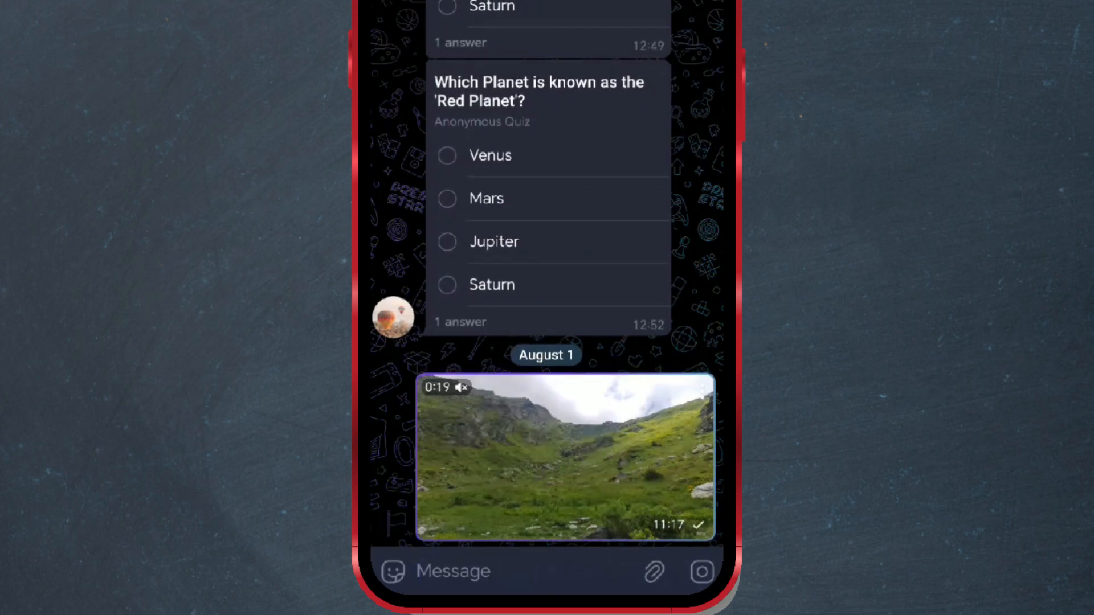
Play the sent mountain video full screen, then return to the chat list
click(565, 457)
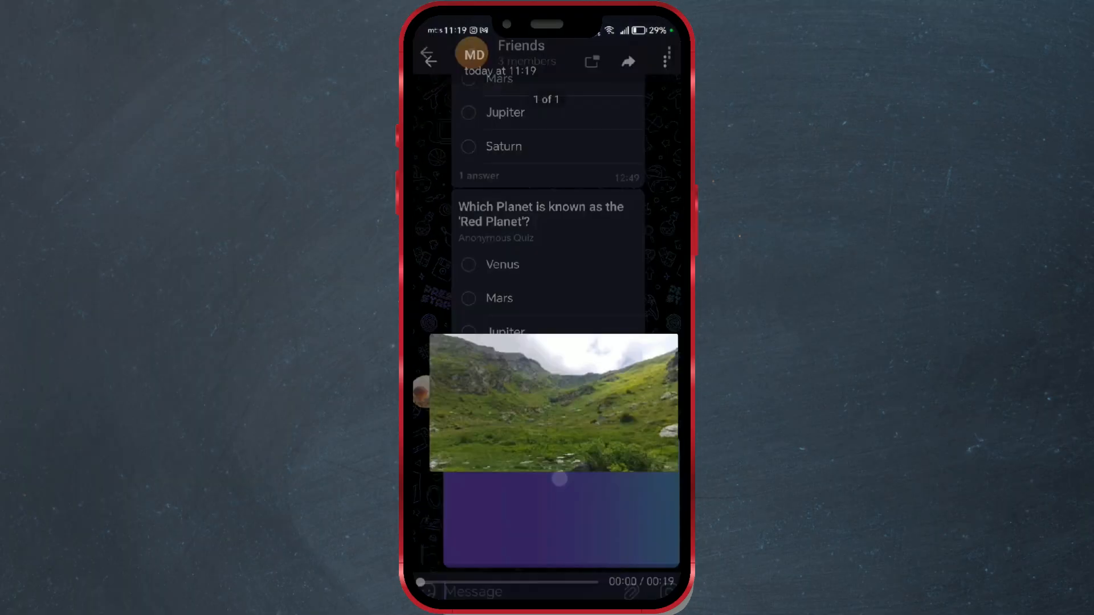
click(554, 404)
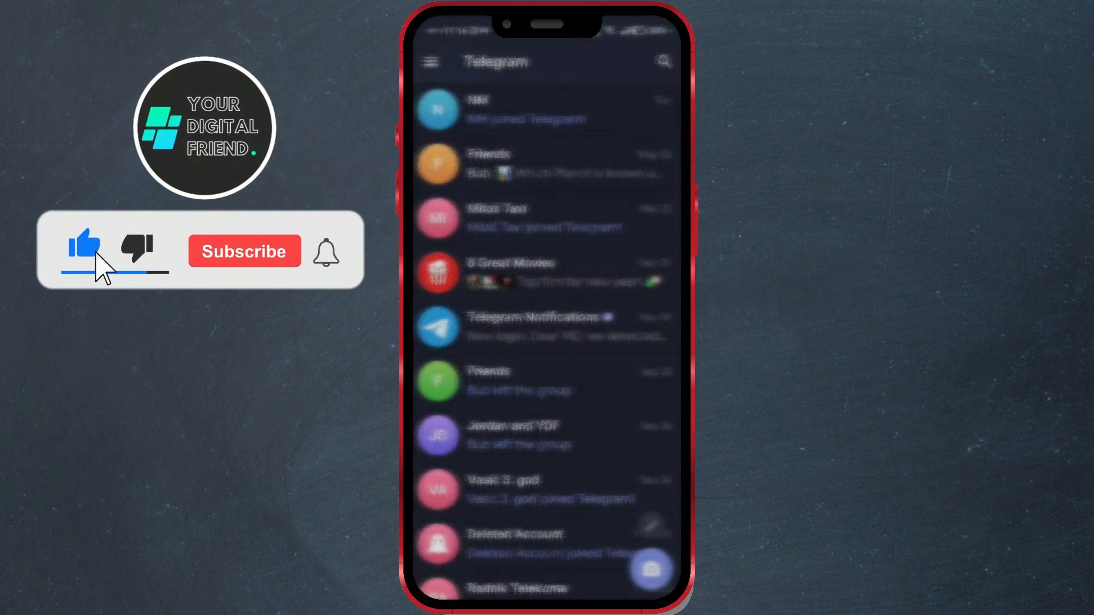
Open the Friends group chat showing the Red Planet quiz messages
click(244, 251)
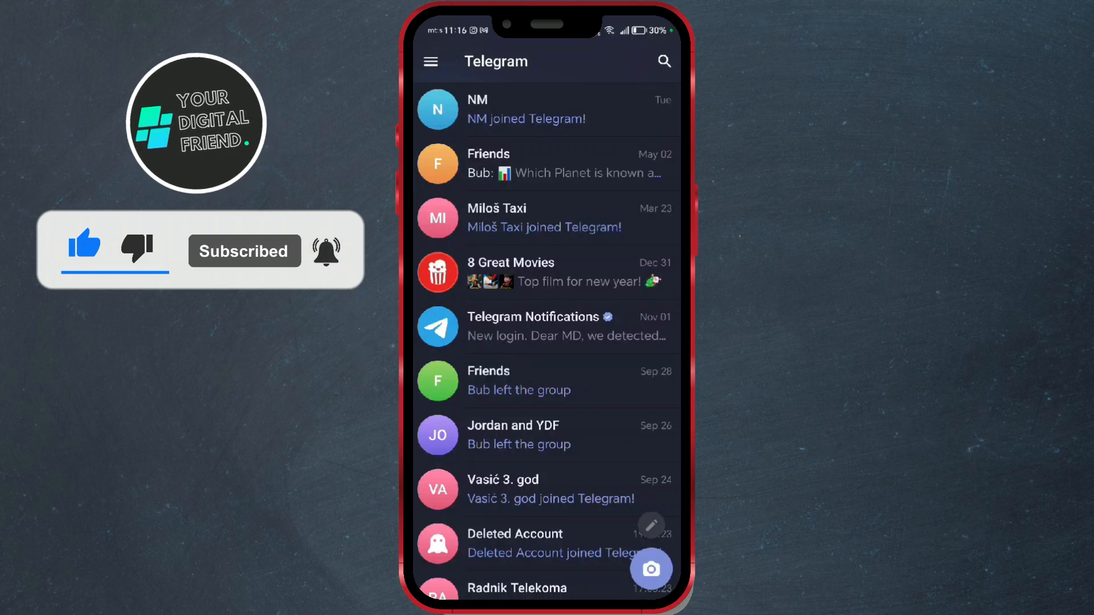
click(489, 163)
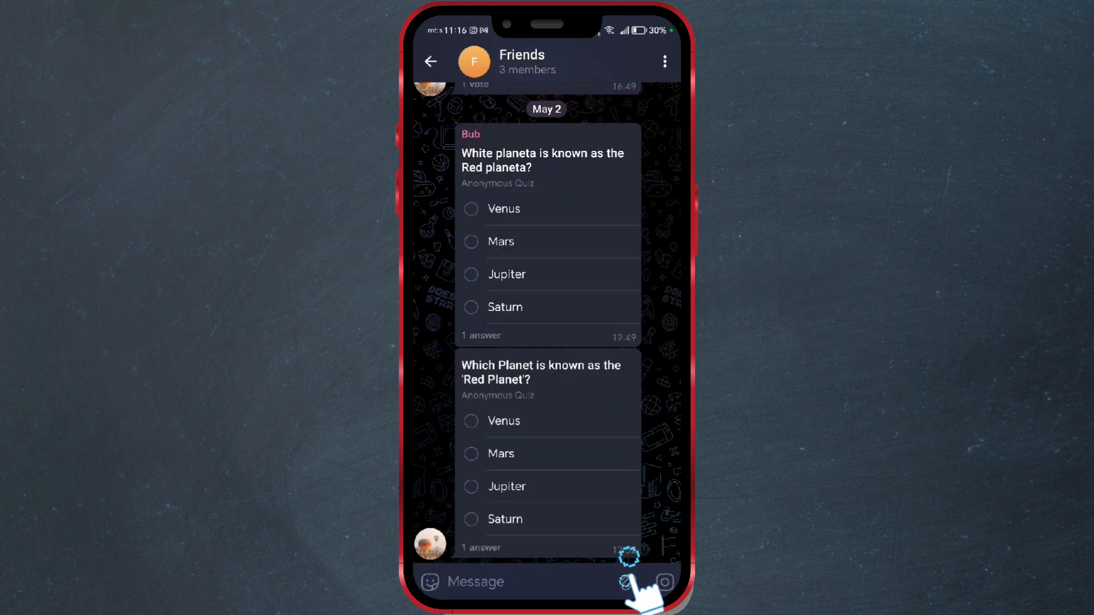
Attach the 0:19 mountain video from the Gallery into the send preview
click(629, 583)
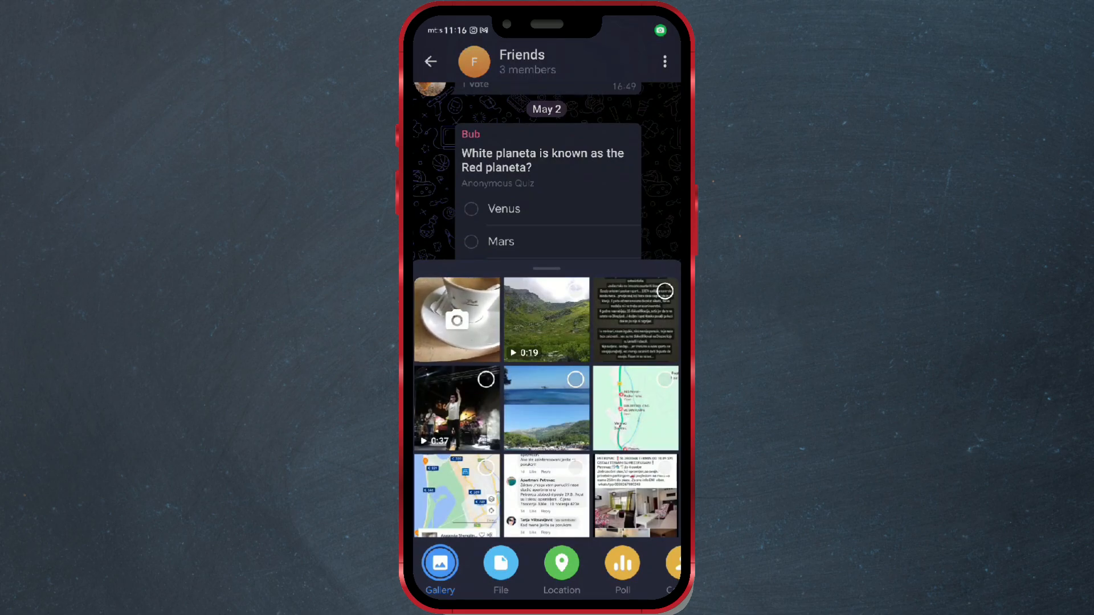
click(546, 319)
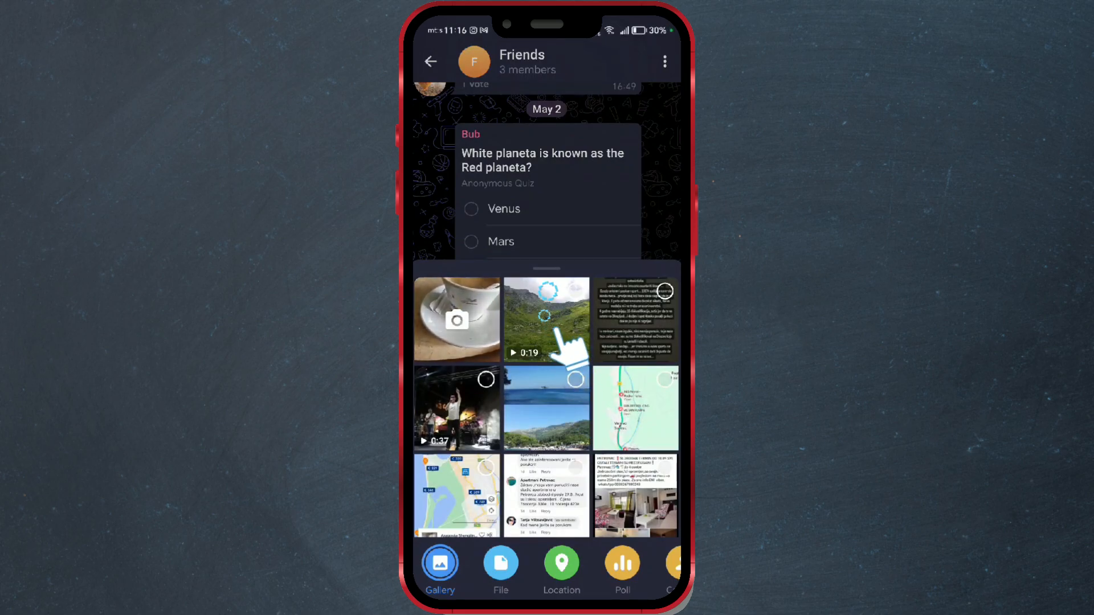
click(546, 319)
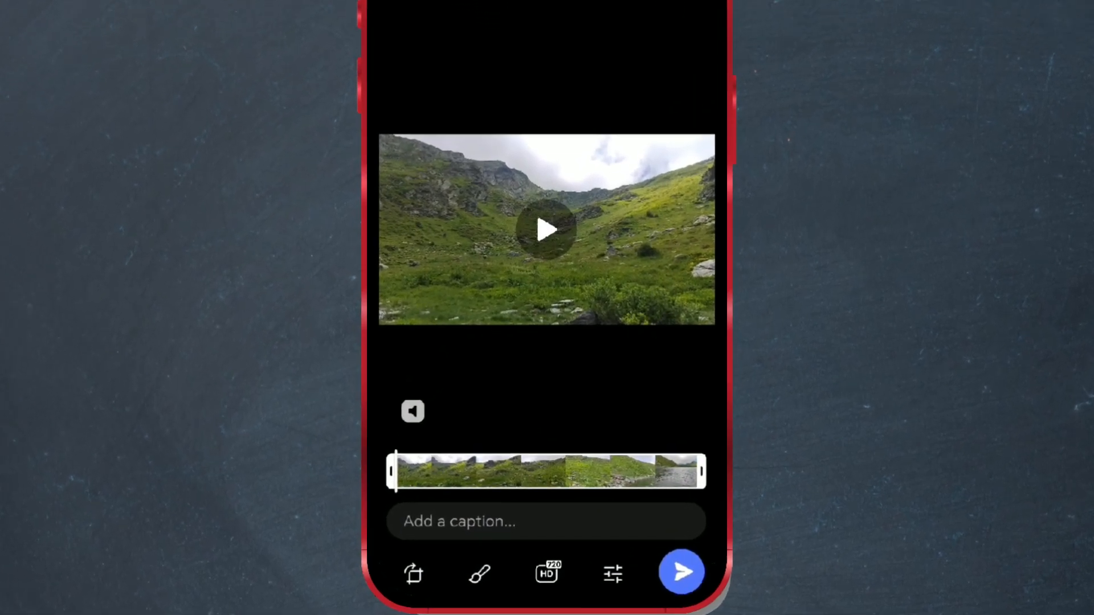
Slide the video quality from smallest size up to full 1920x1080, about 71.4 MB
click(546, 572)
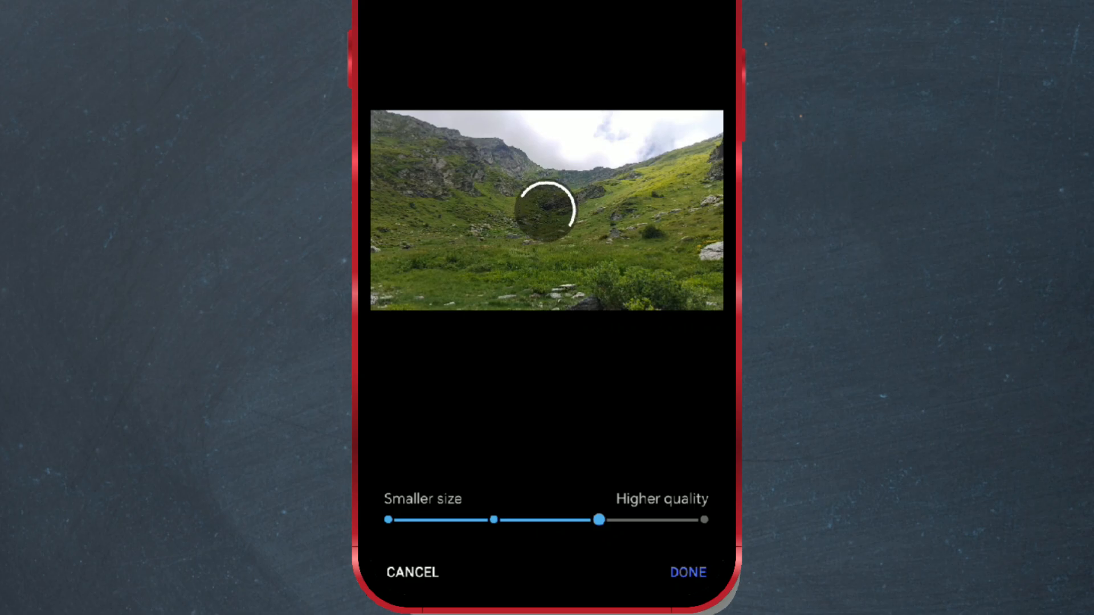
drag(598, 520, 390, 520)
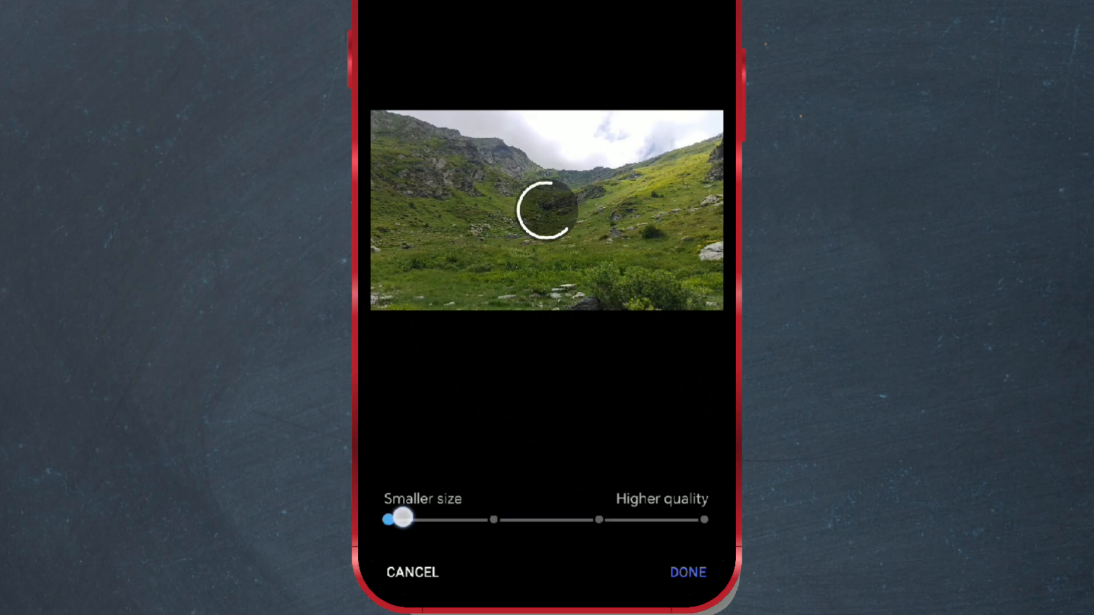
drag(405, 519, 389, 519)
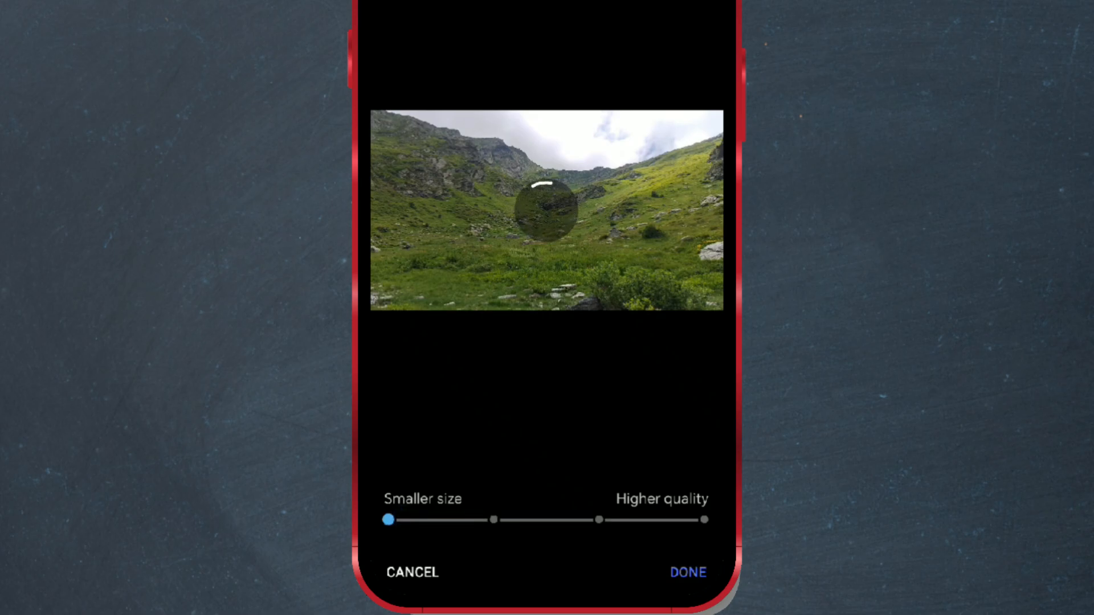
drag(388, 520, 494, 519)
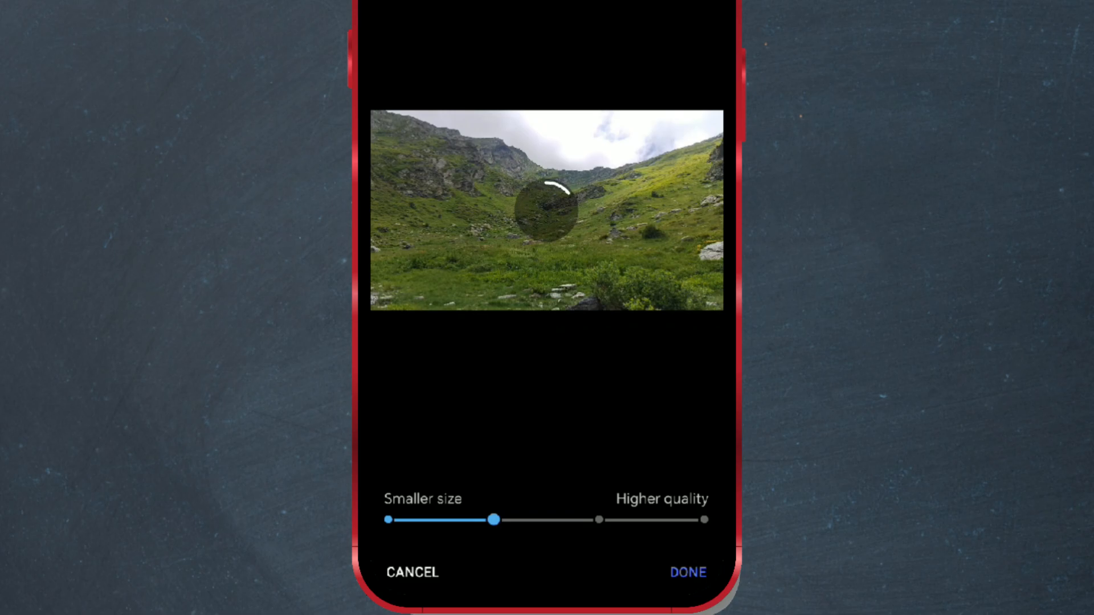
drag(492, 520, 599, 519)
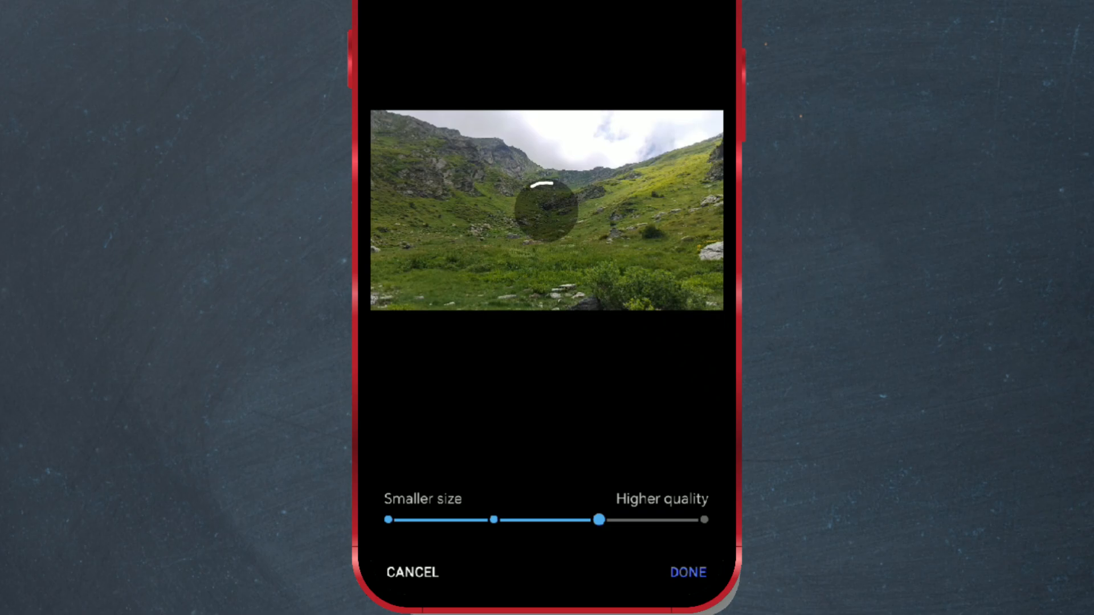
drag(600, 519, 704, 520)
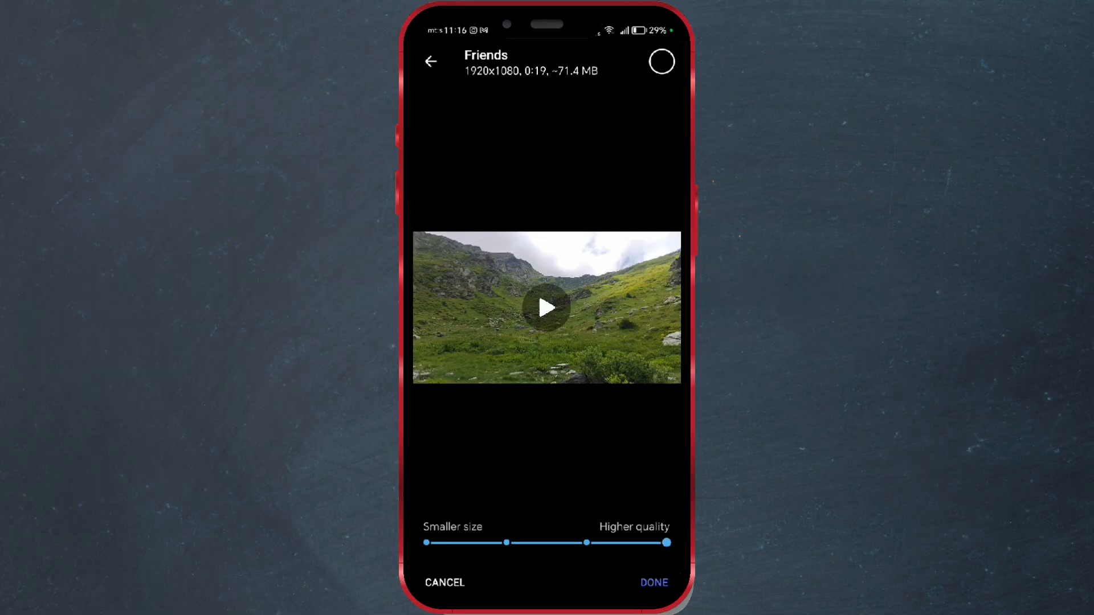
Send the 1080p mountain video to Friends and open it for playback
click(661, 61)
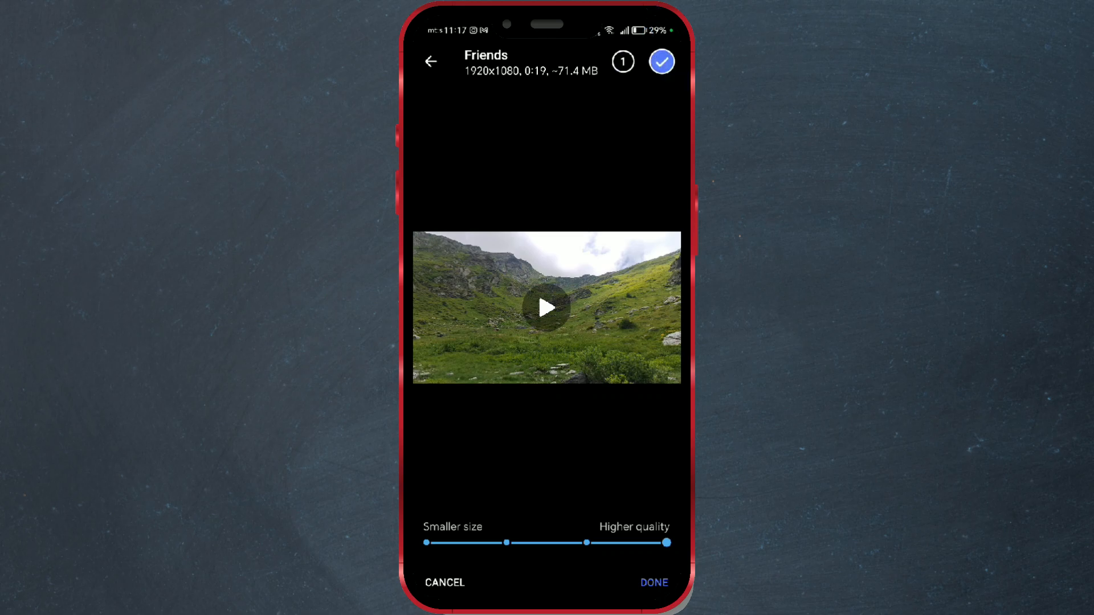
click(652, 582)
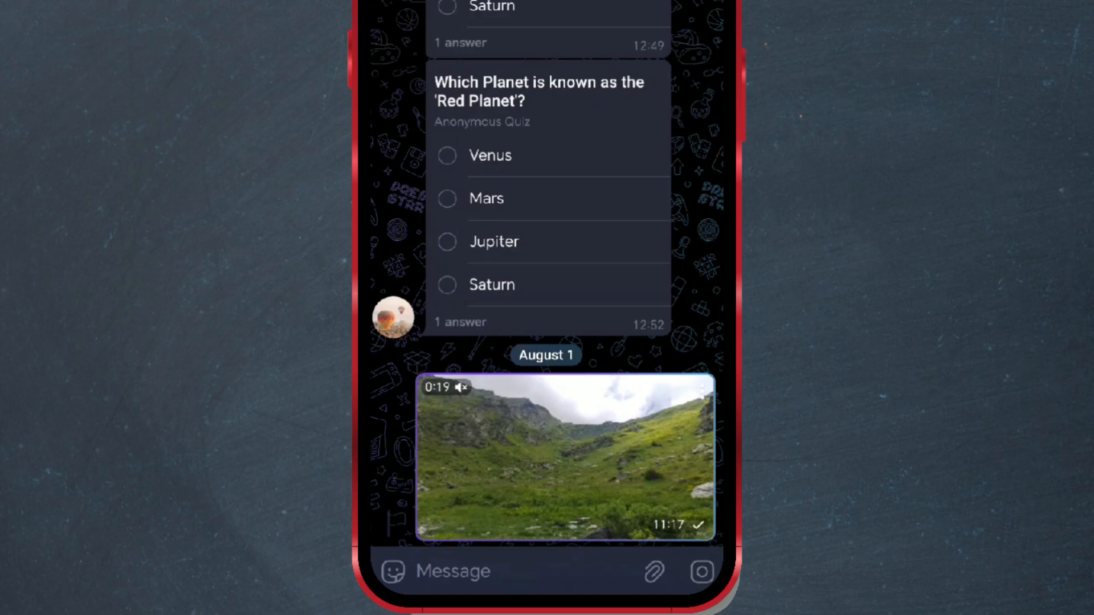
click(566, 457)
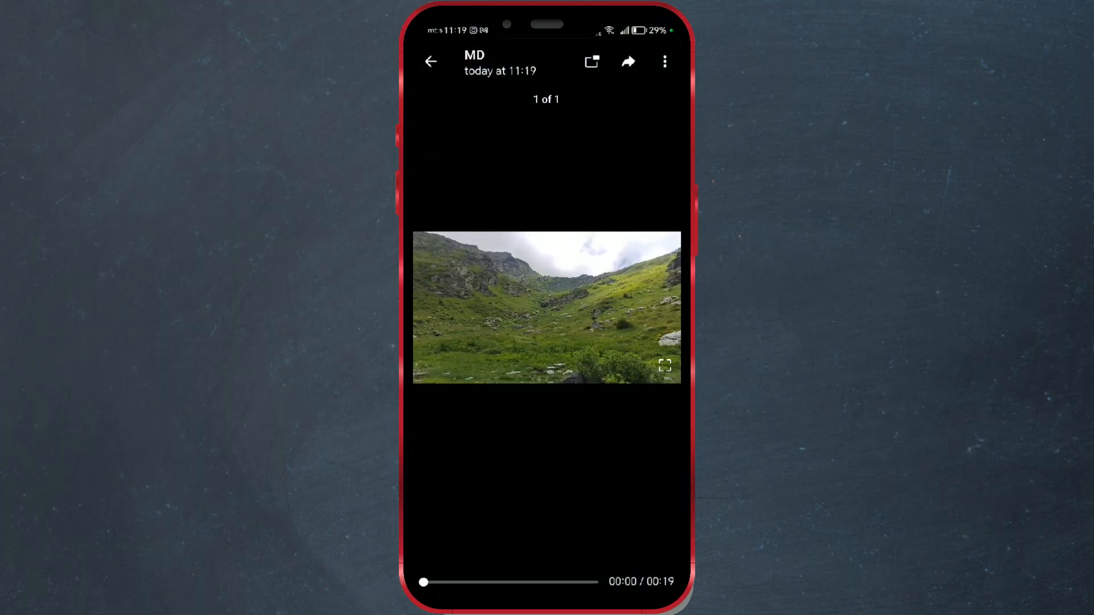